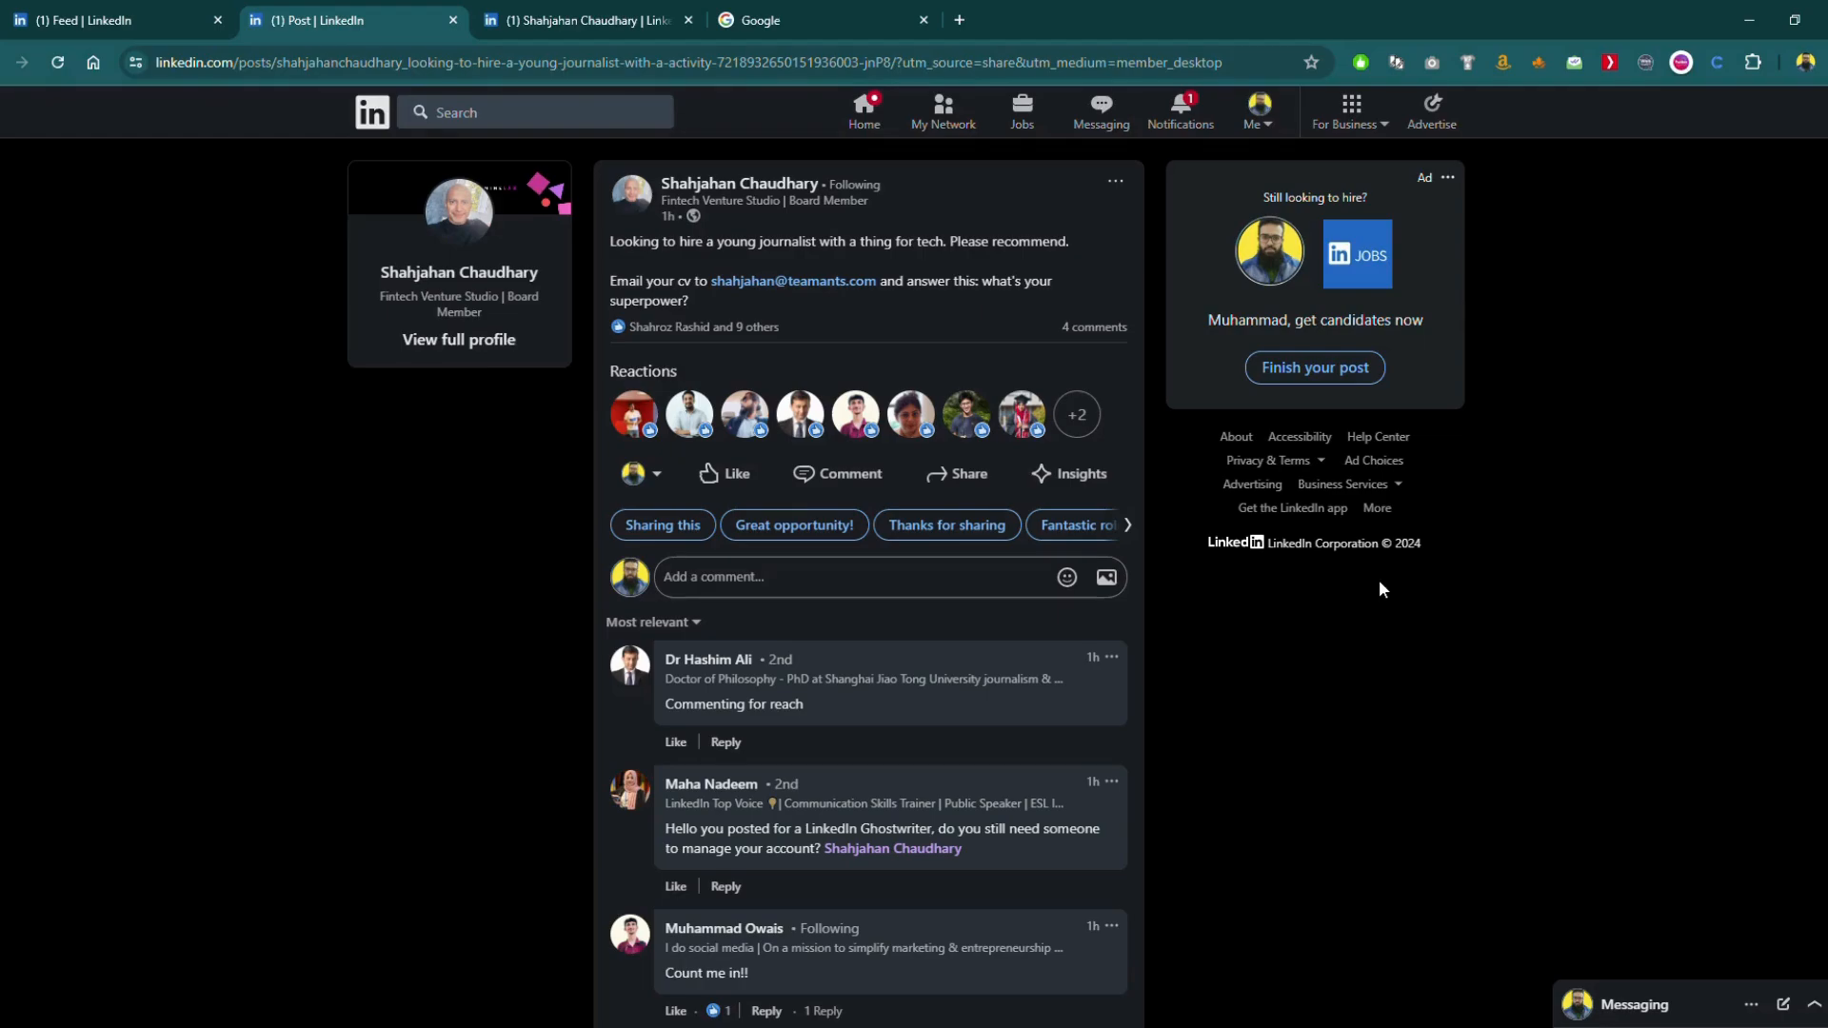
mouse_move(946, 533)
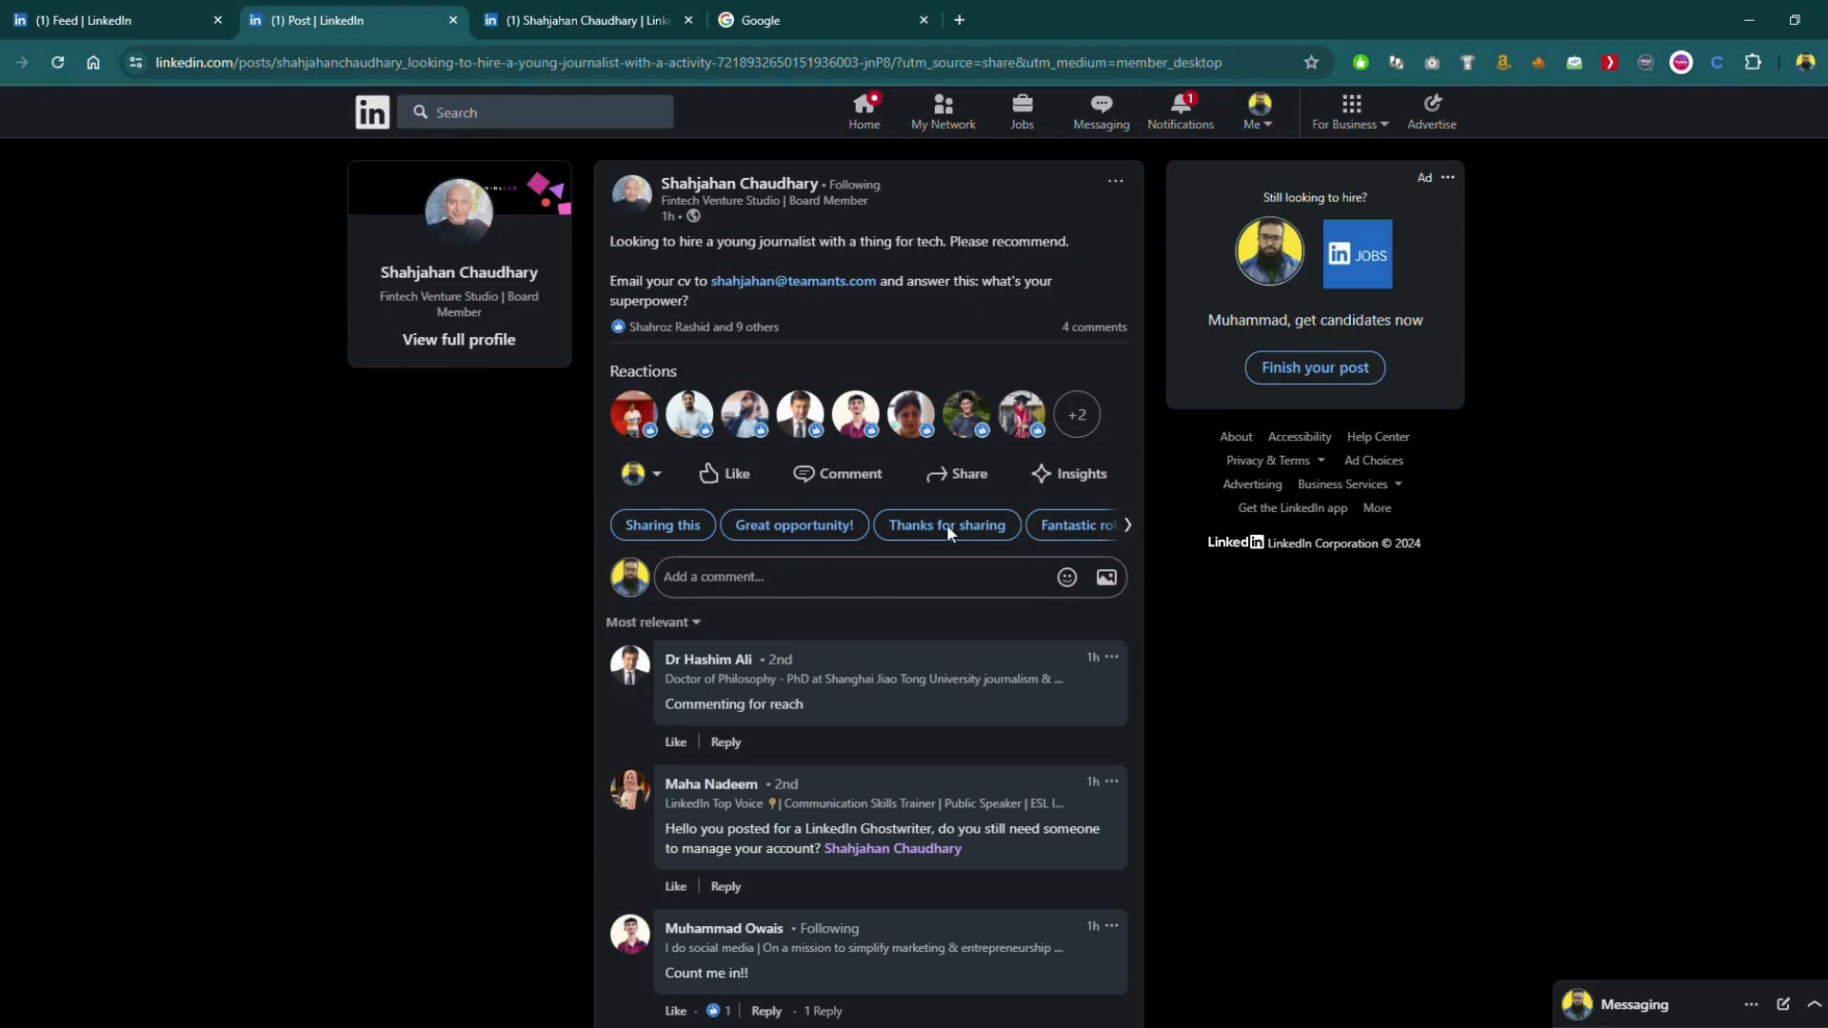
mouse_move(660, 257)
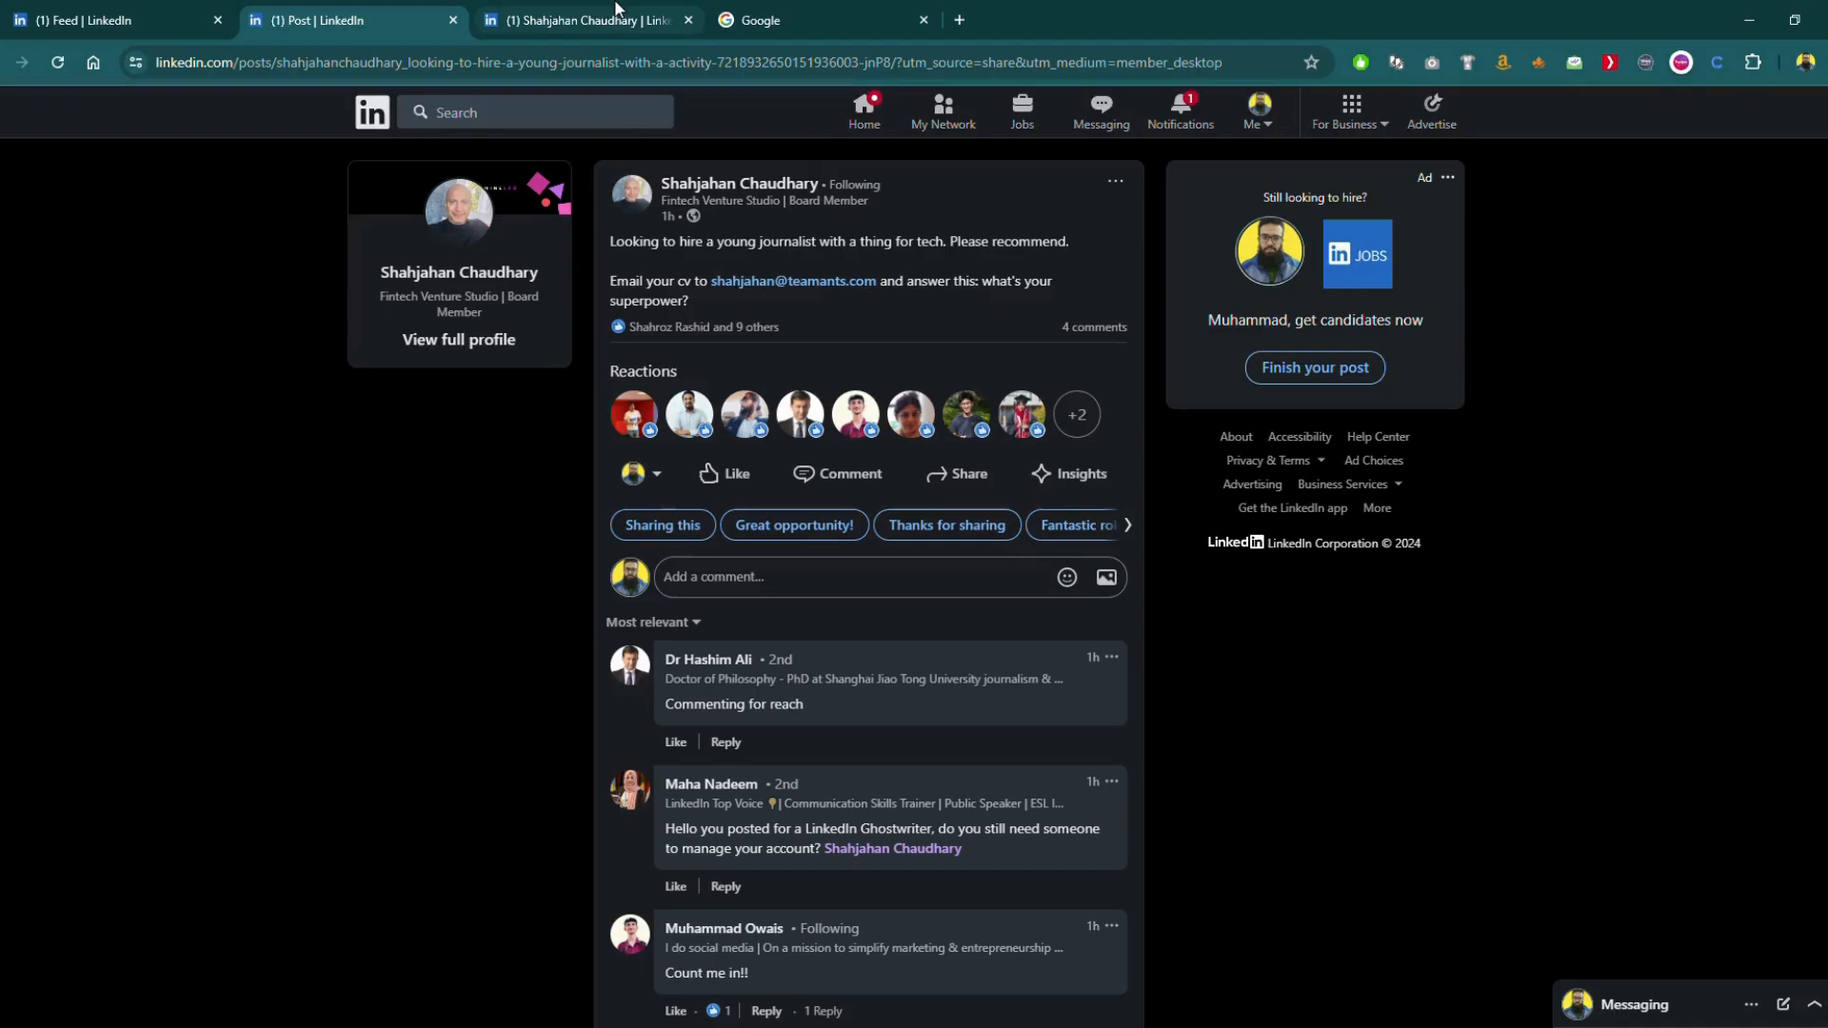
mouse_move(792, 275)
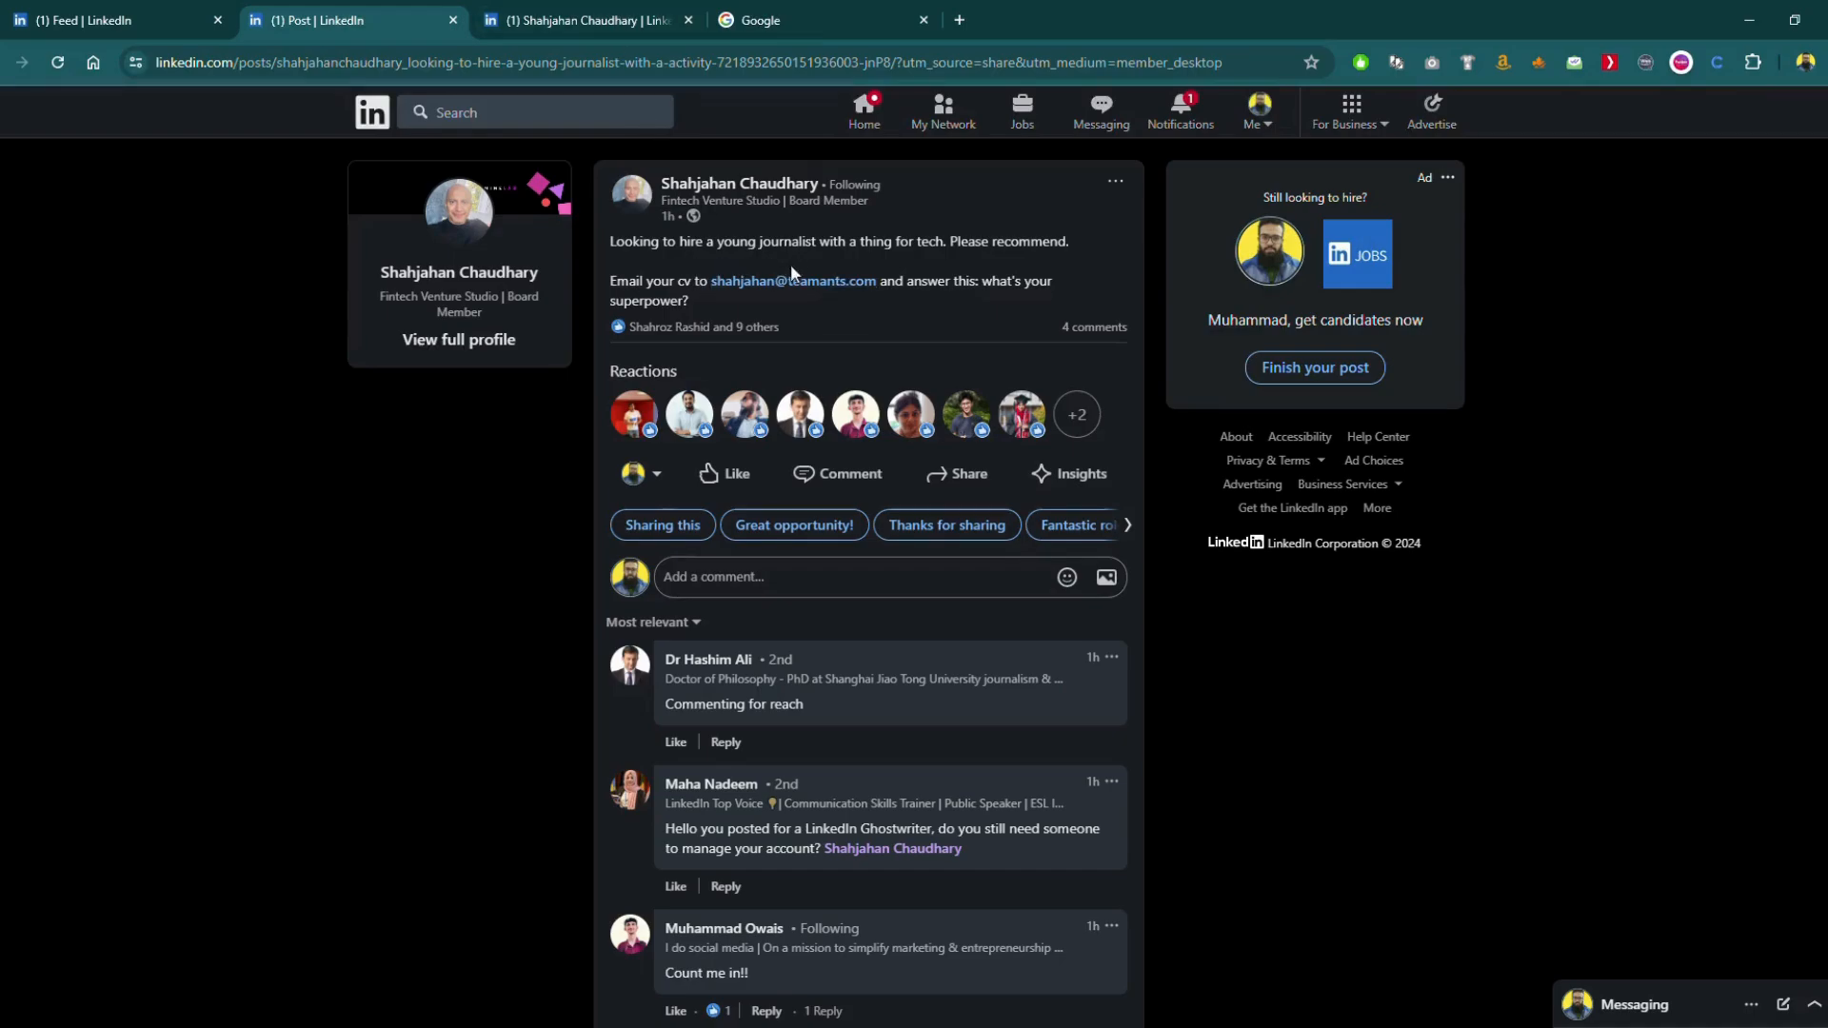
mouse_move(786, 314)
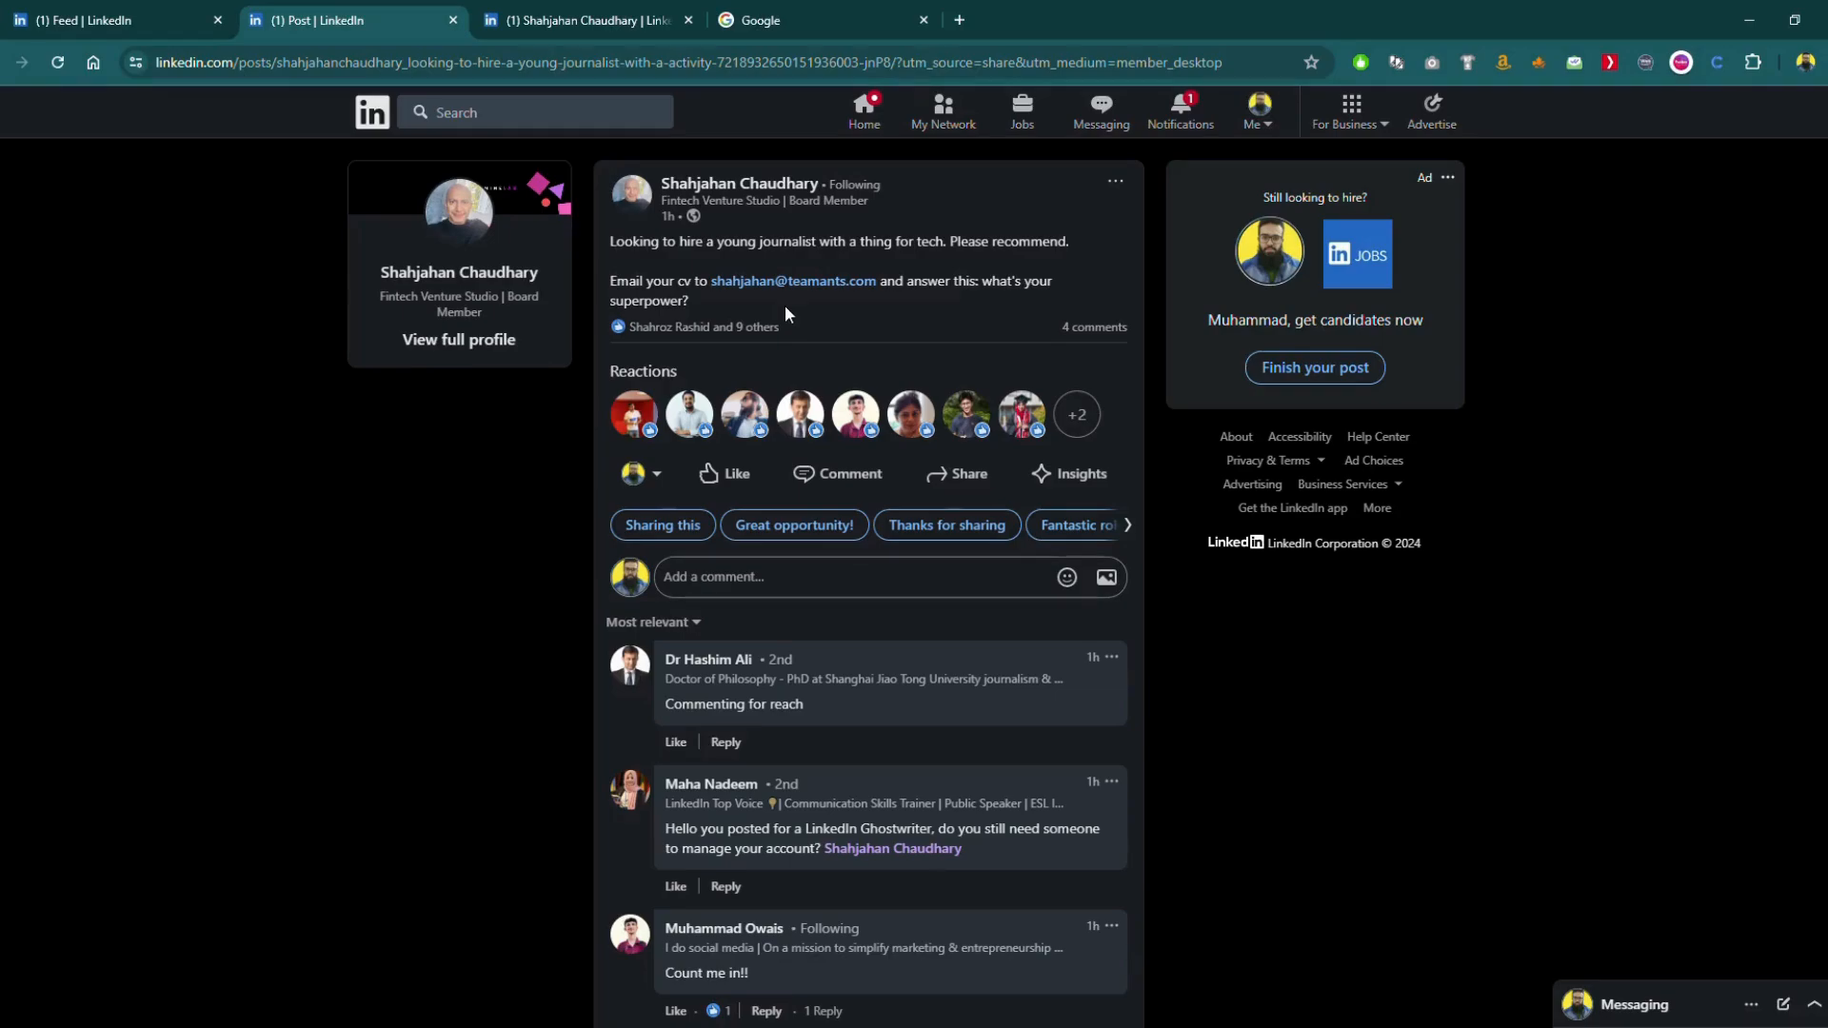
left_click(583, 19)
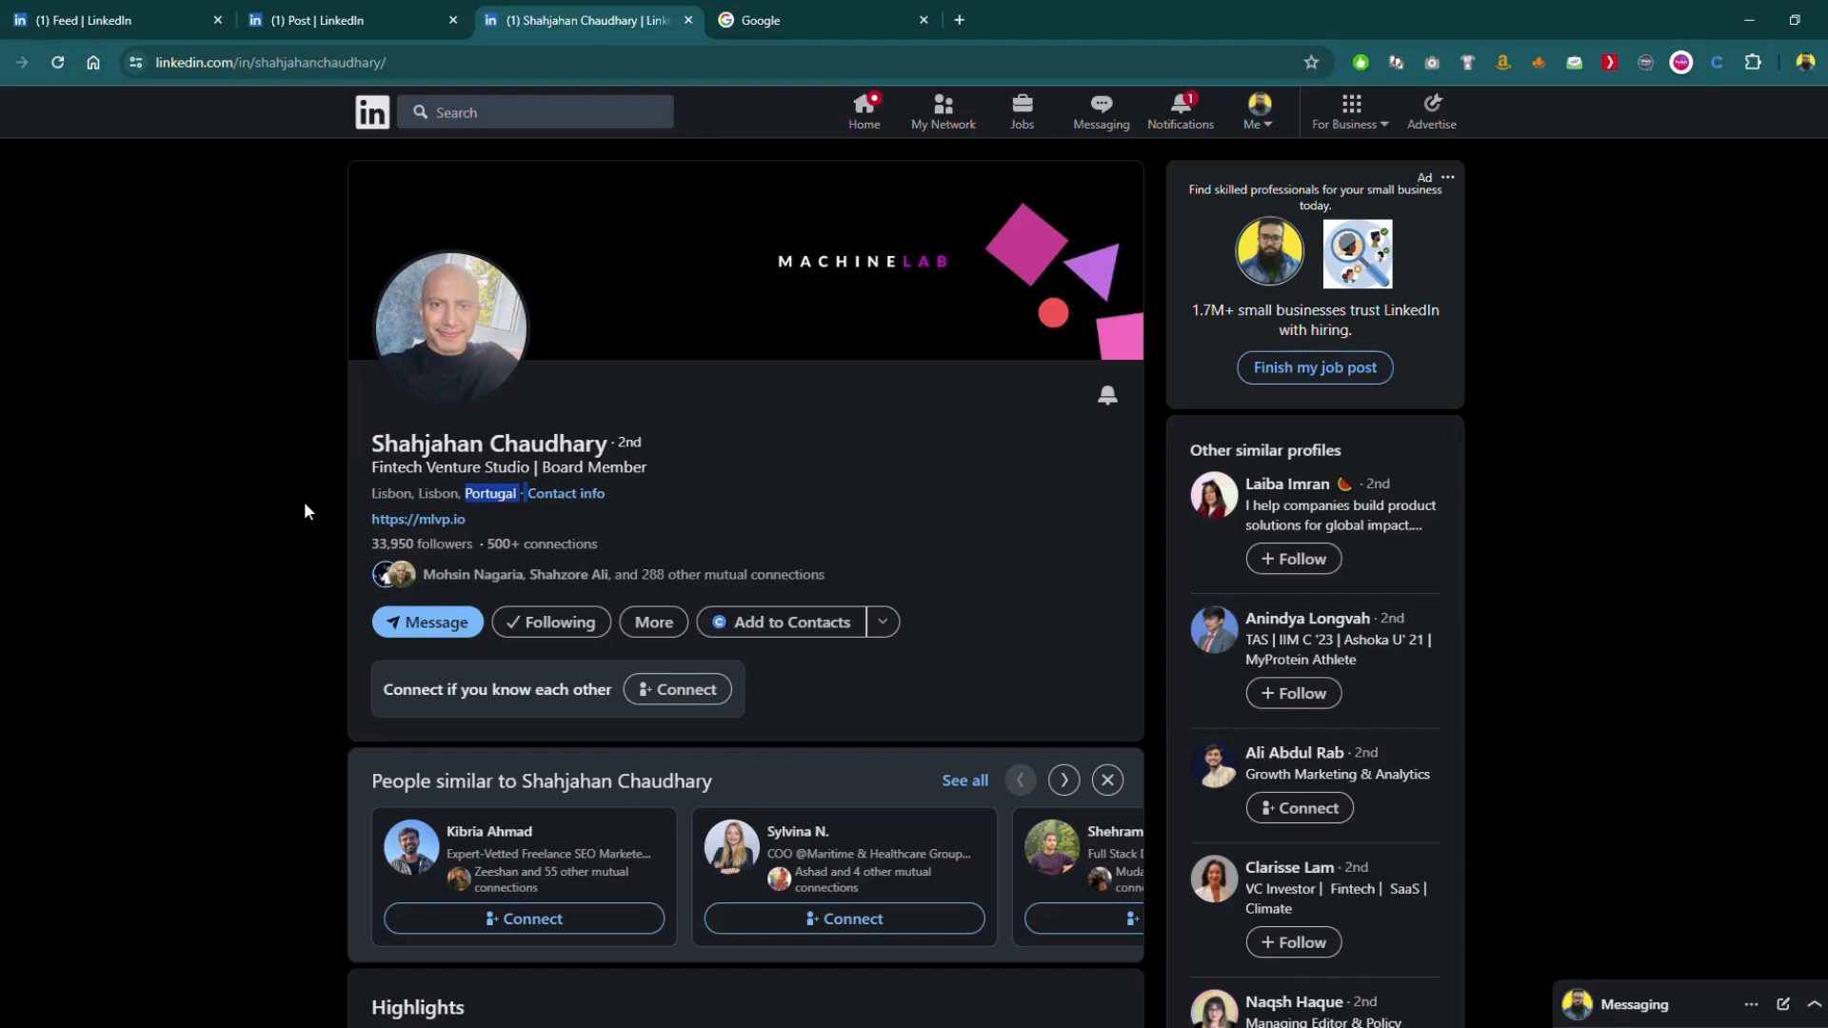
left_click(683, 689)
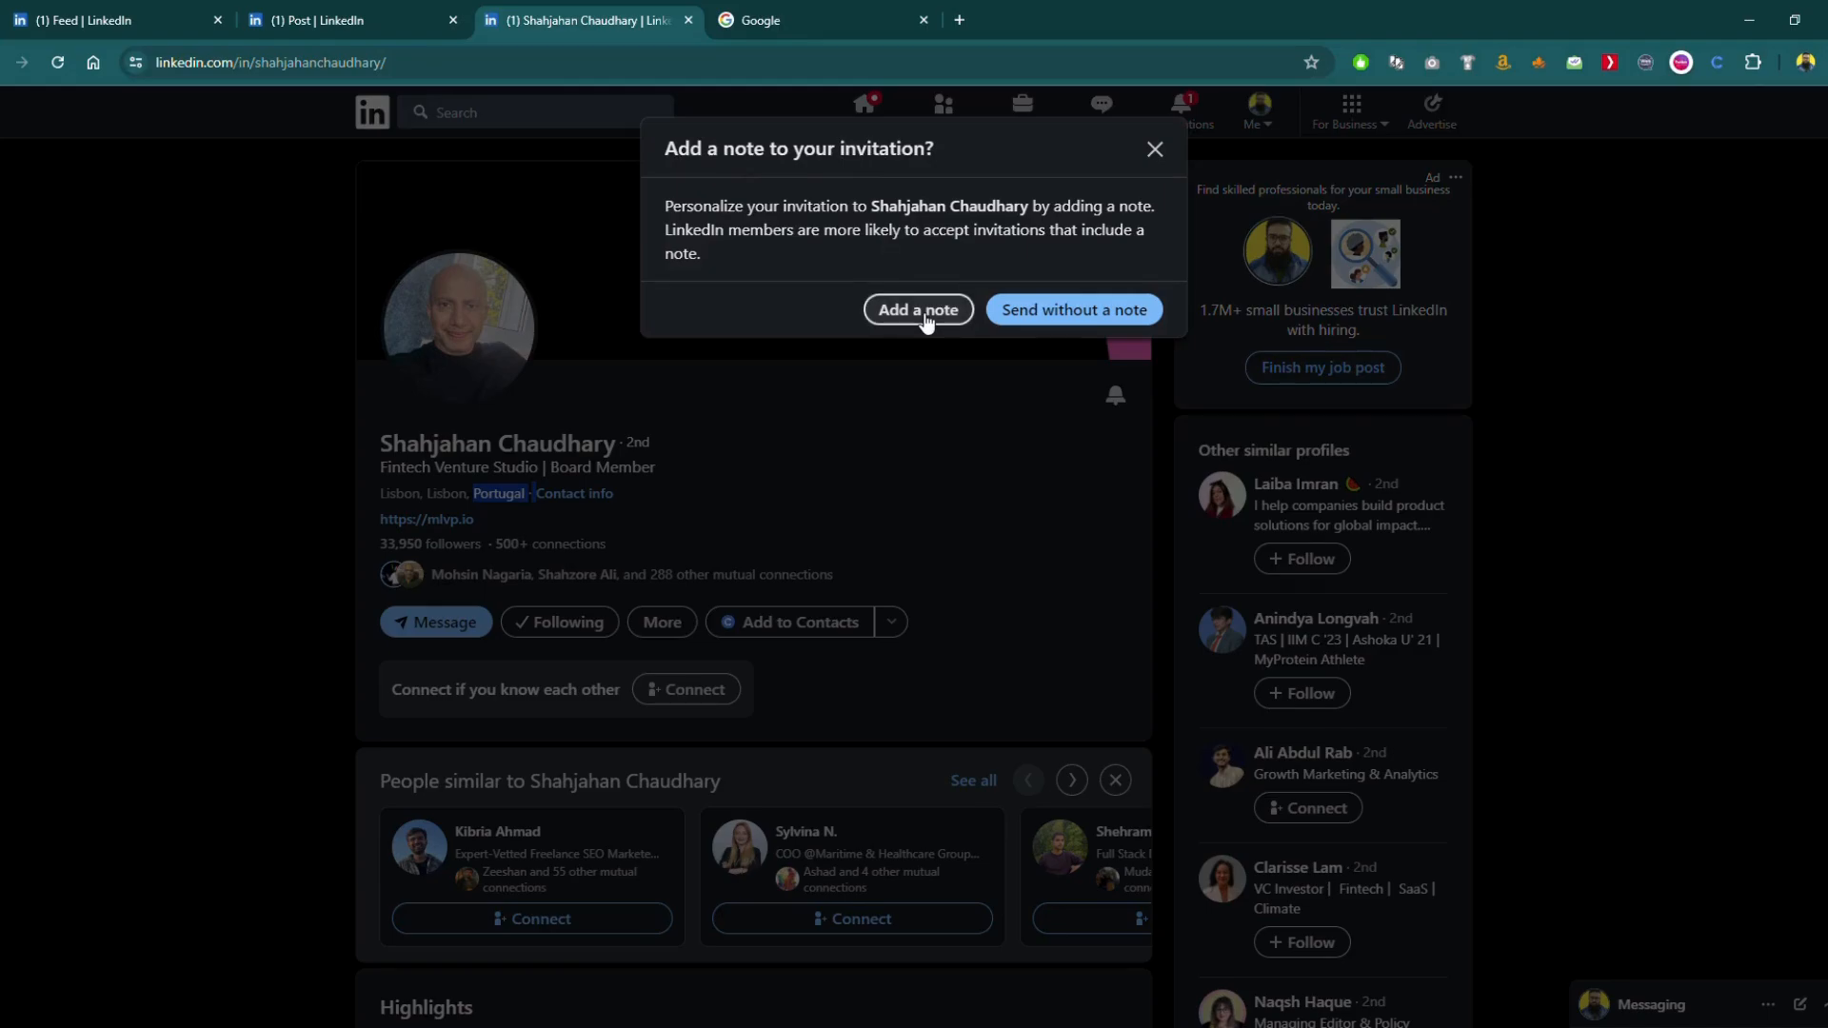
Step: Add a personal note mentioning his Young Journalist post and asking whether he hires internationally
left_click(917, 309)
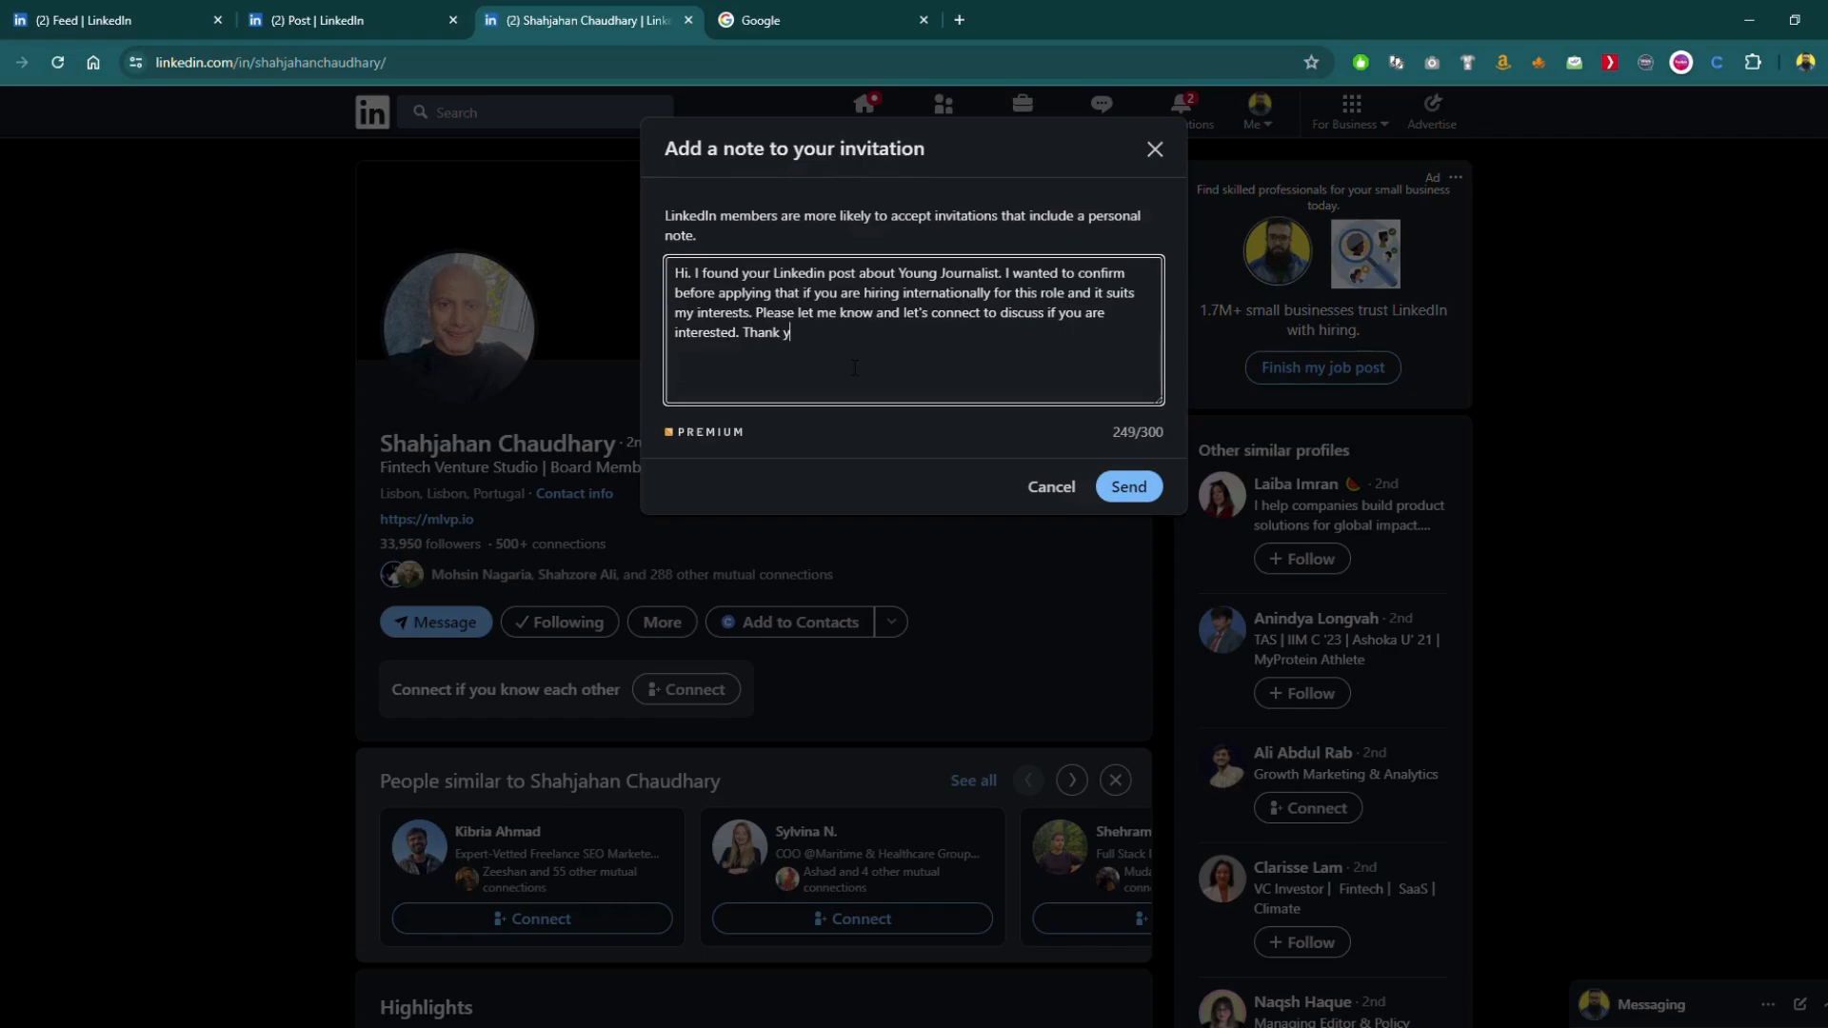
type("ou.")
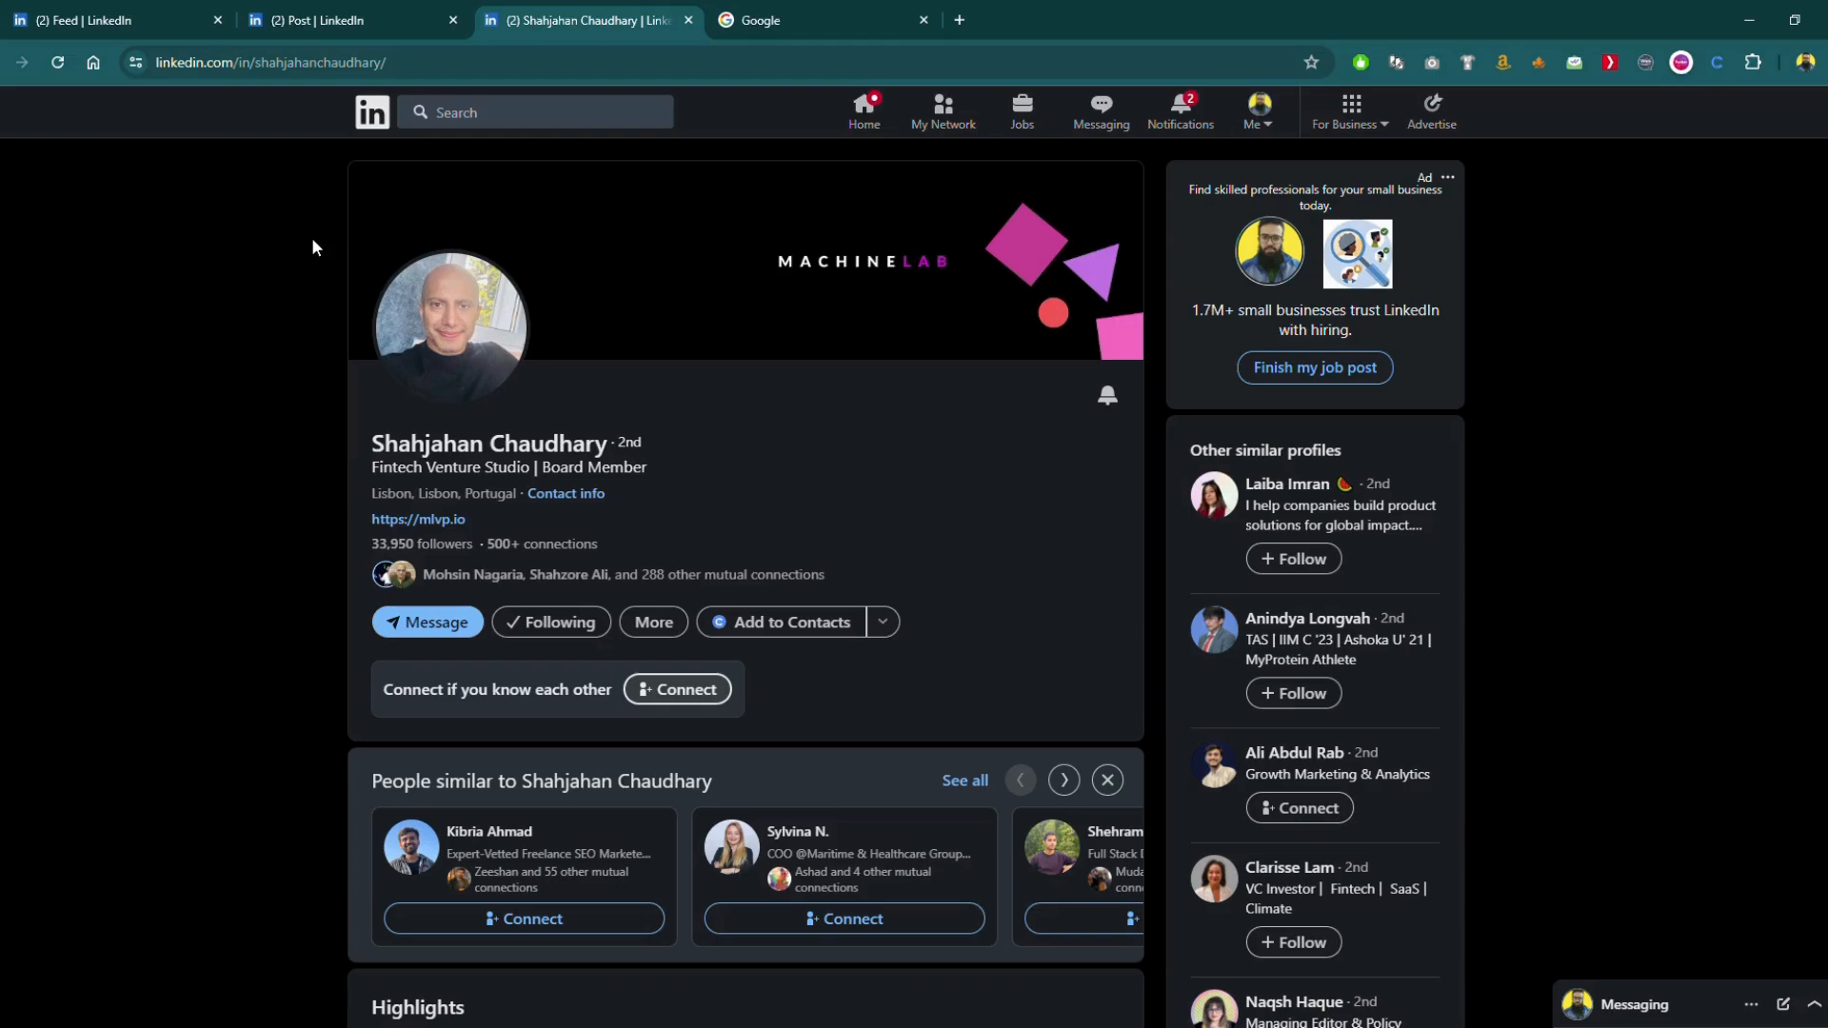
Step: Return to the young journalist job post with its reactions and comments
left_click(339, 19)
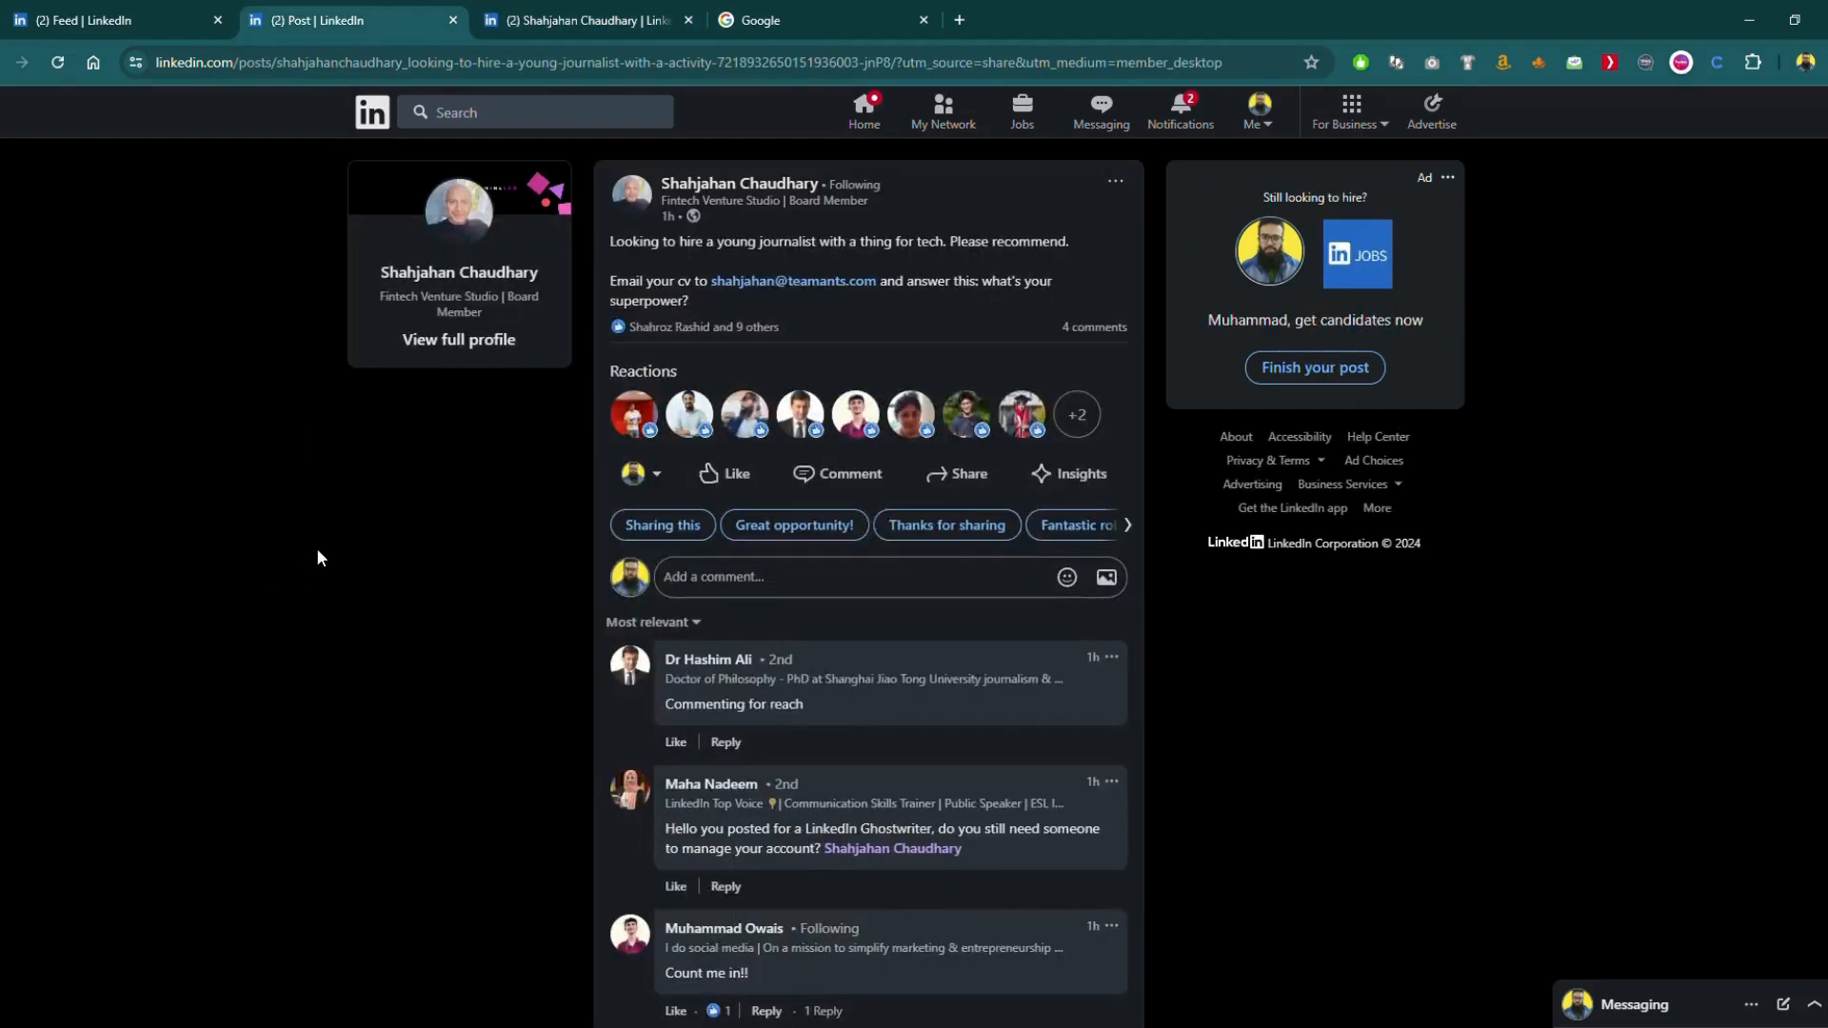
mouse_move(713, 379)
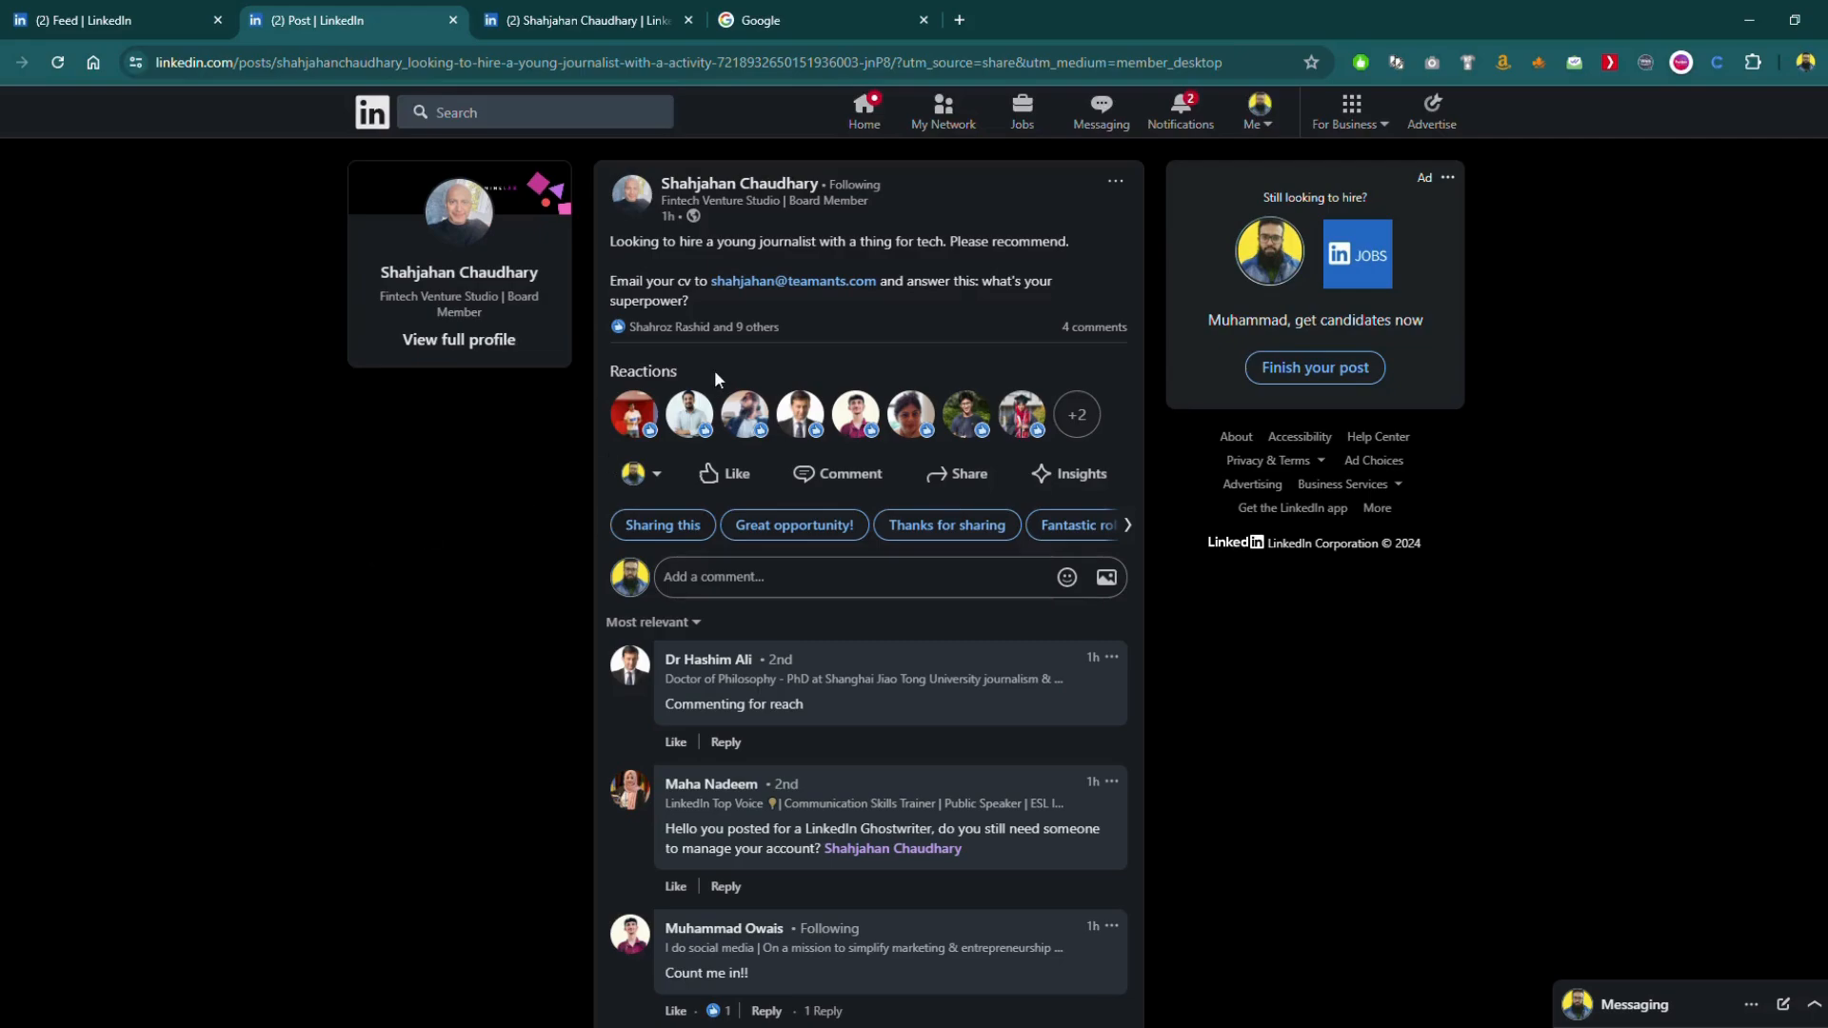
mouse_move(1396, 651)
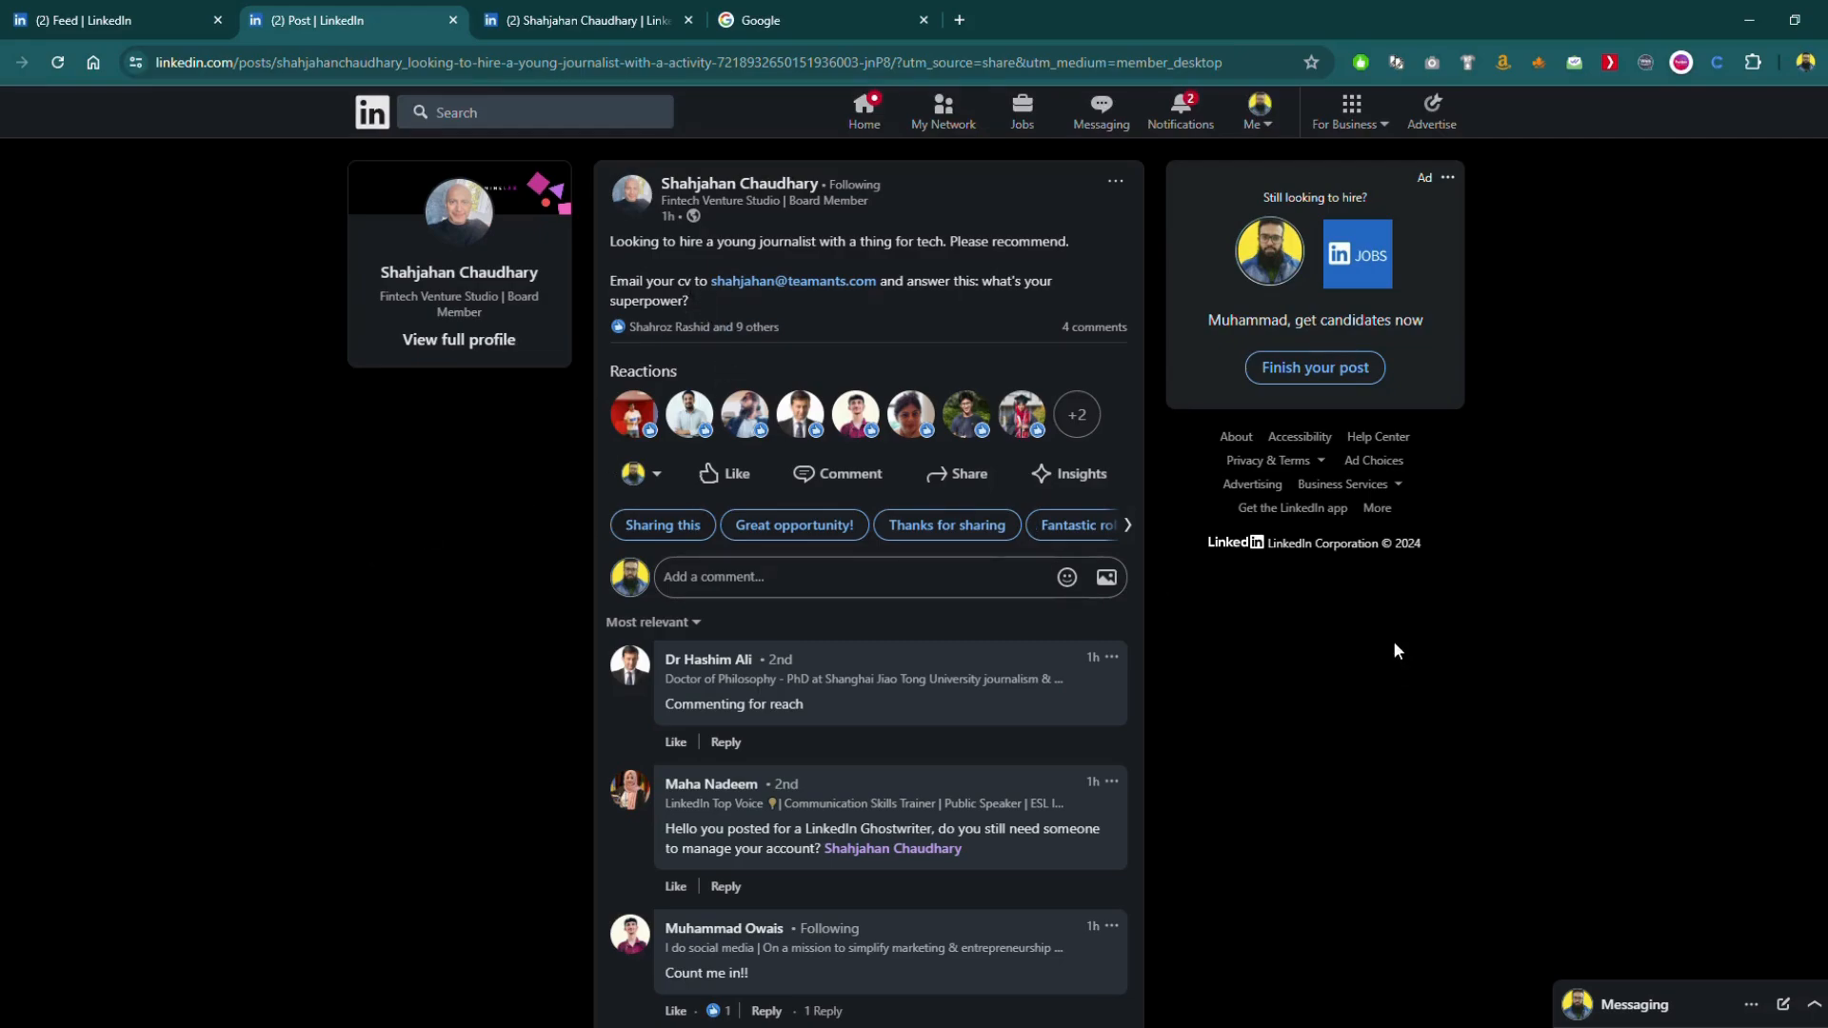